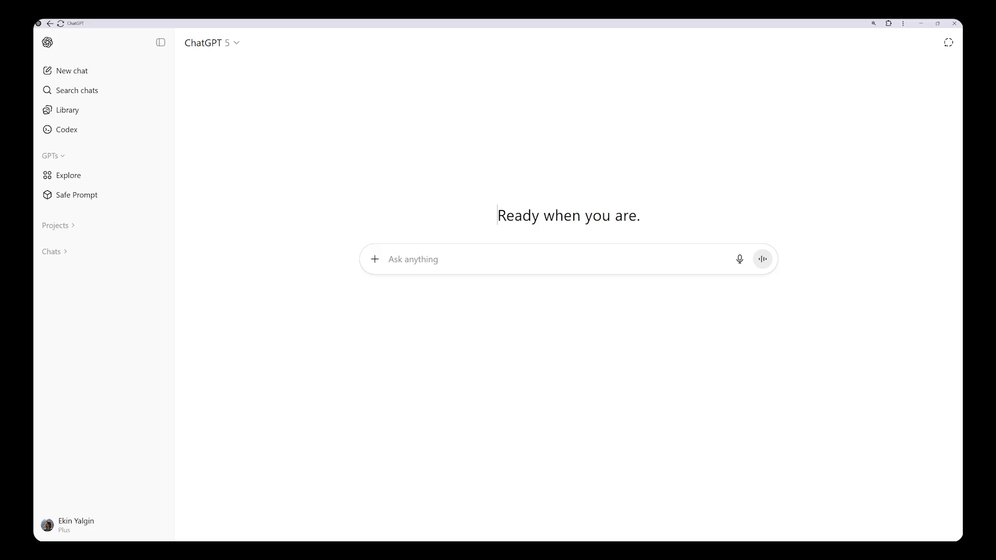
mouse_move(68, 175)
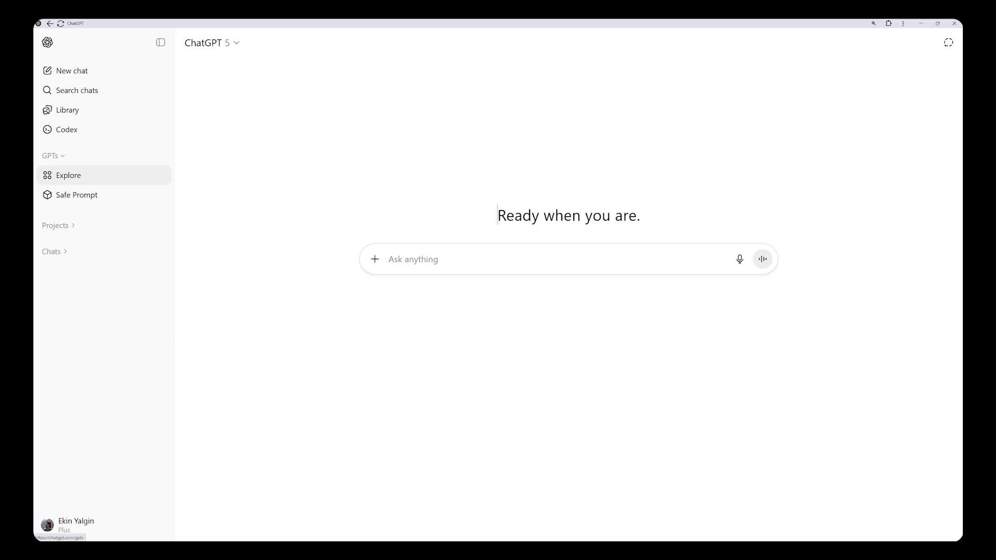
Bring up the Explore GPTs catalogue and look through the featured and trending lists.
click(69, 175)
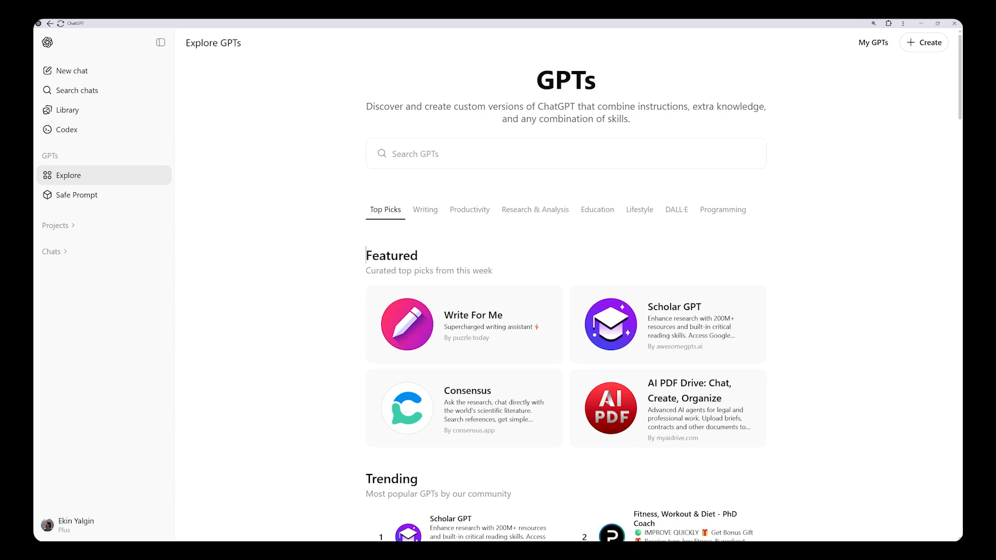
scroll(down, 3)
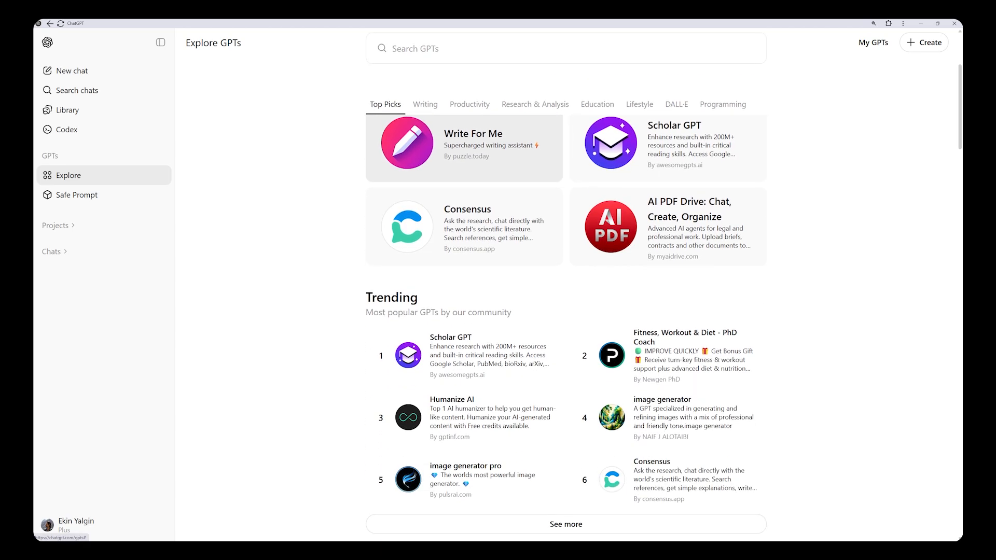
scroll(down, 3)
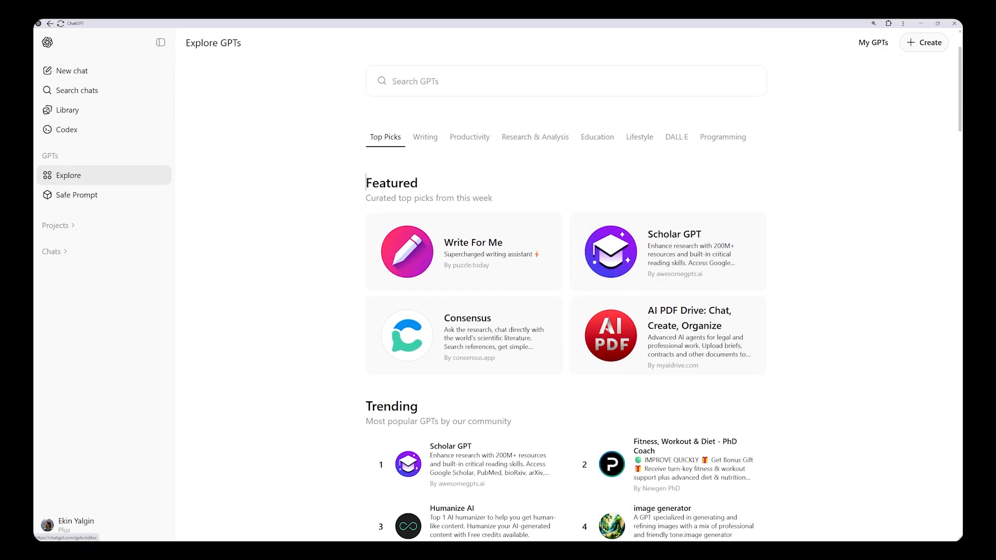
Start a new custom GPT draft and land on its blank Configure form.
click(923, 43)
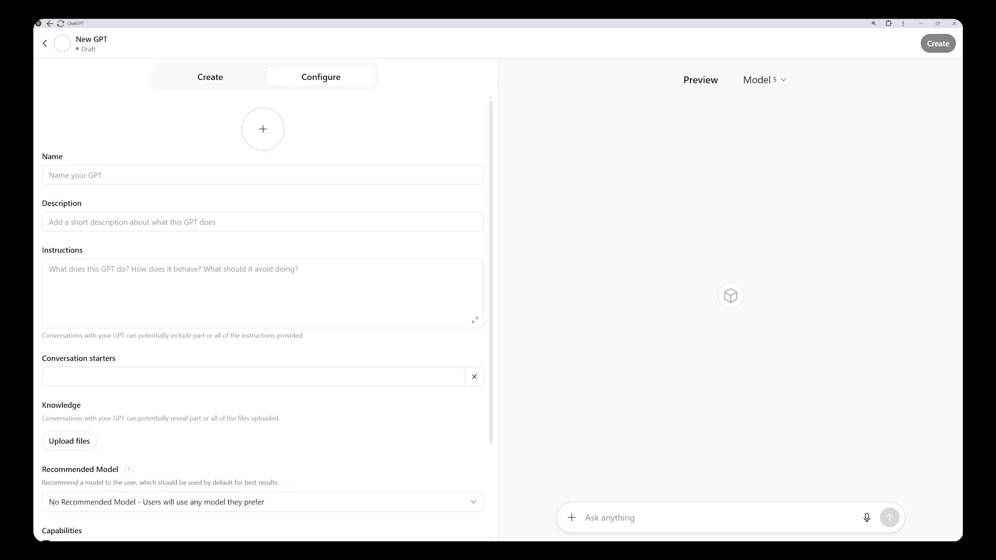
click(209, 76)
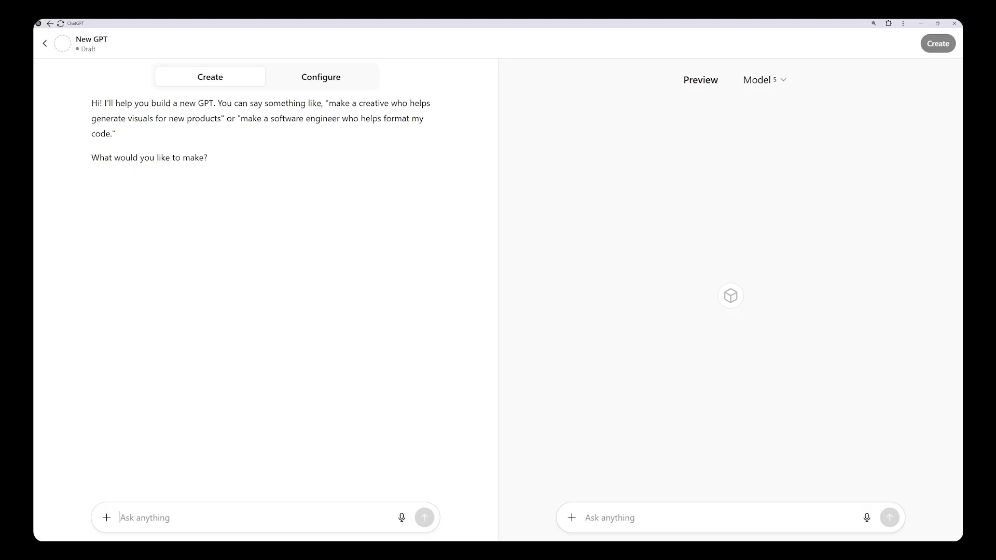
click(321, 75)
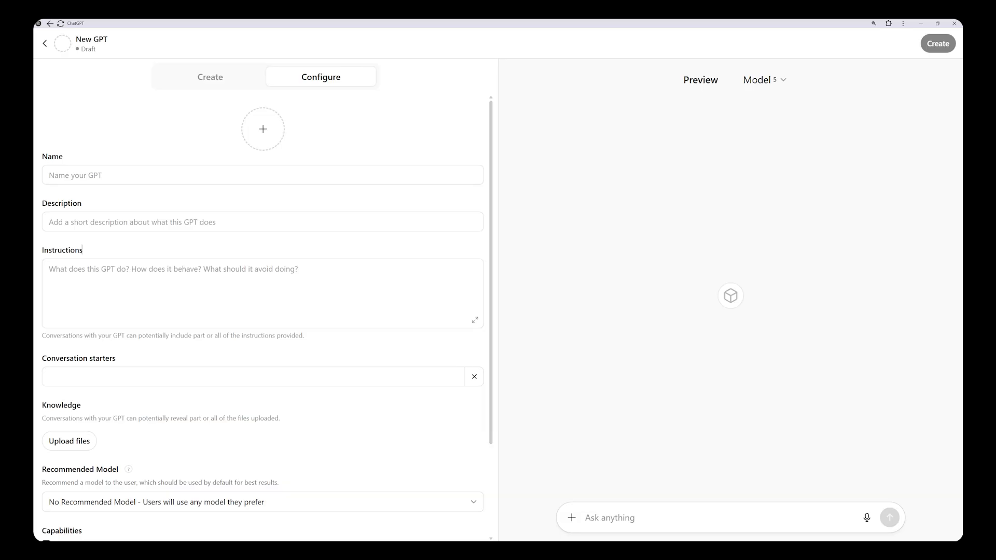
Name the draft 'Stock Metadata Generator' and begin writing its instructions.
click(261, 174)
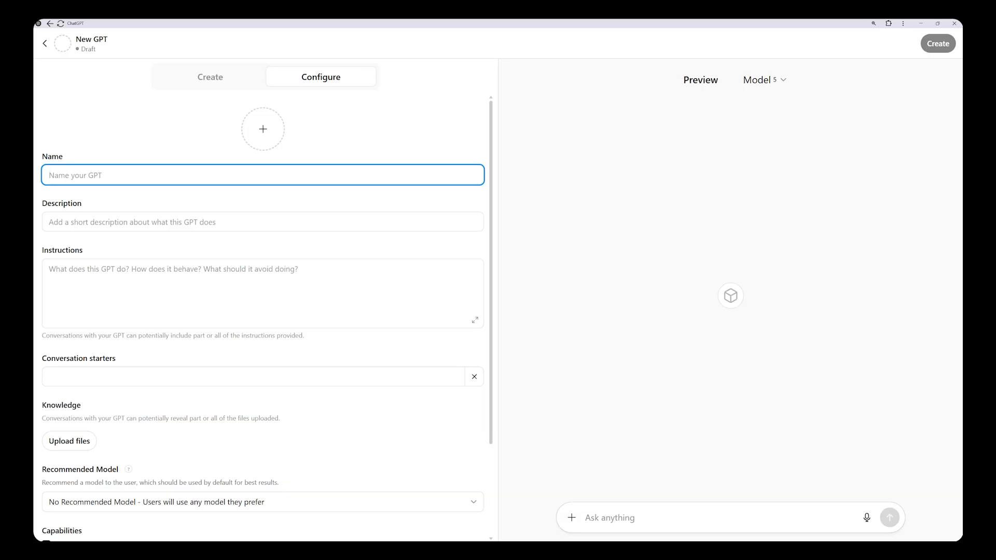
text(Stock Metadata Generator)
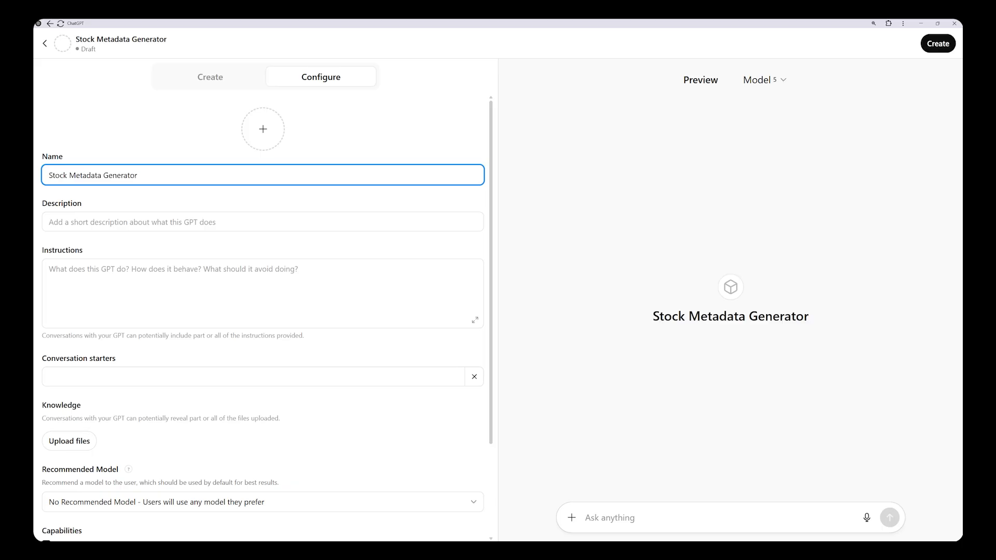
click(937, 44)
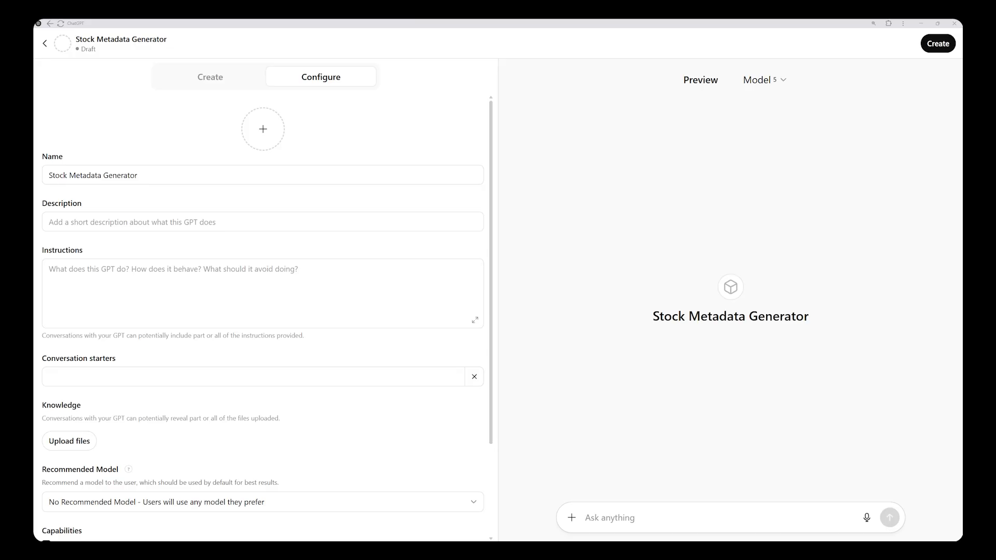
click(262, 292)
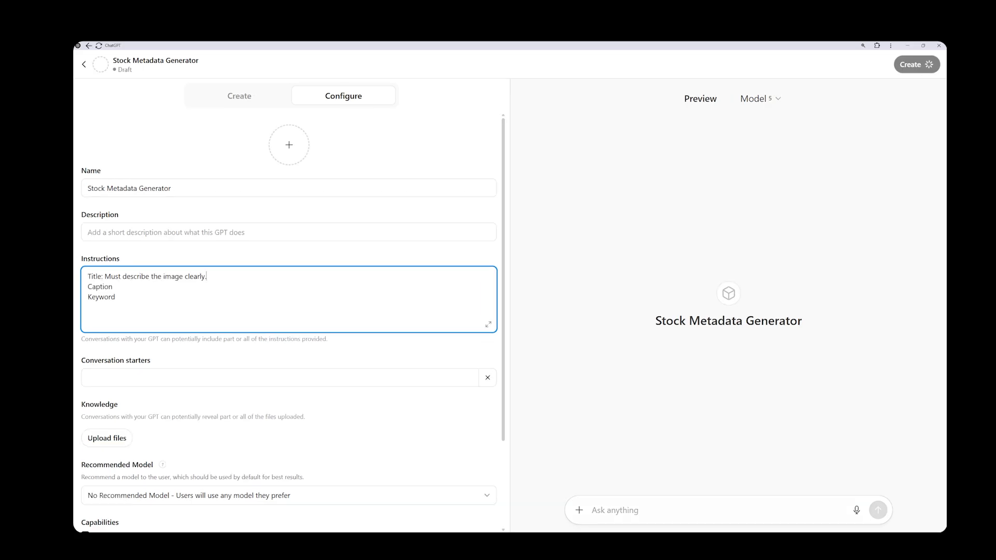
Add caption rules: '3d rendering of...' prefix for 3D, under 200 characters, describe concept and purpose clearly.
click(487, 323)
text(:)
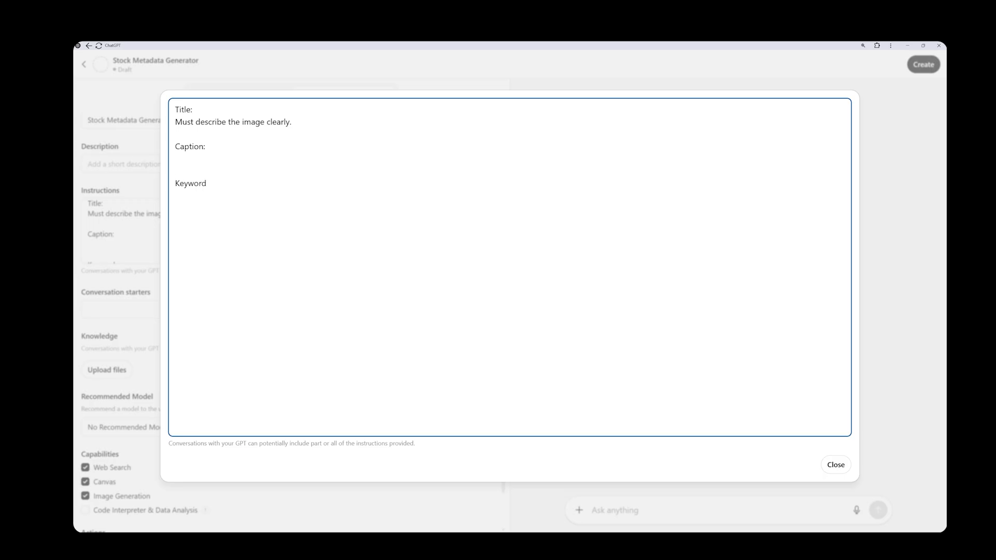
text(Must begin with "3d rendering of..." if the image is 3D)
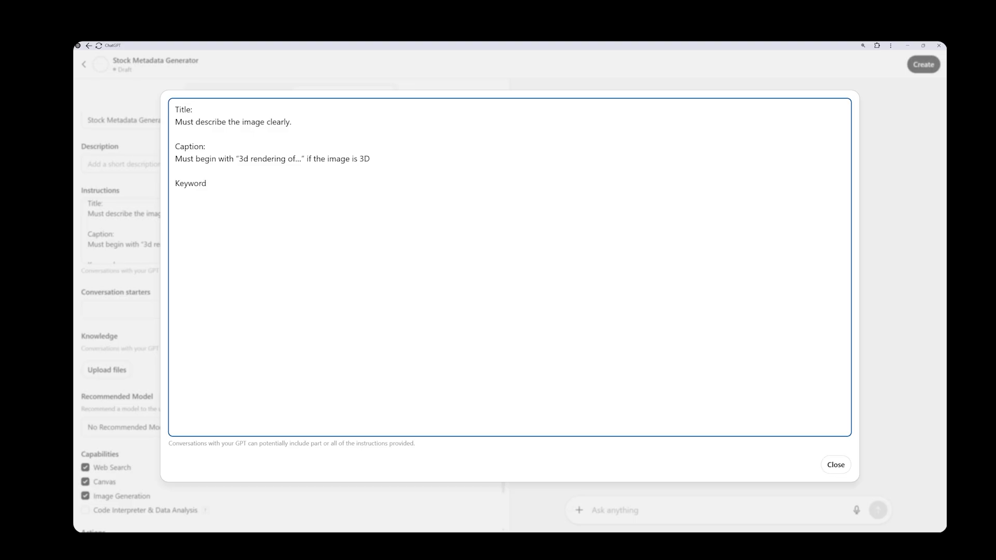
key(enter)
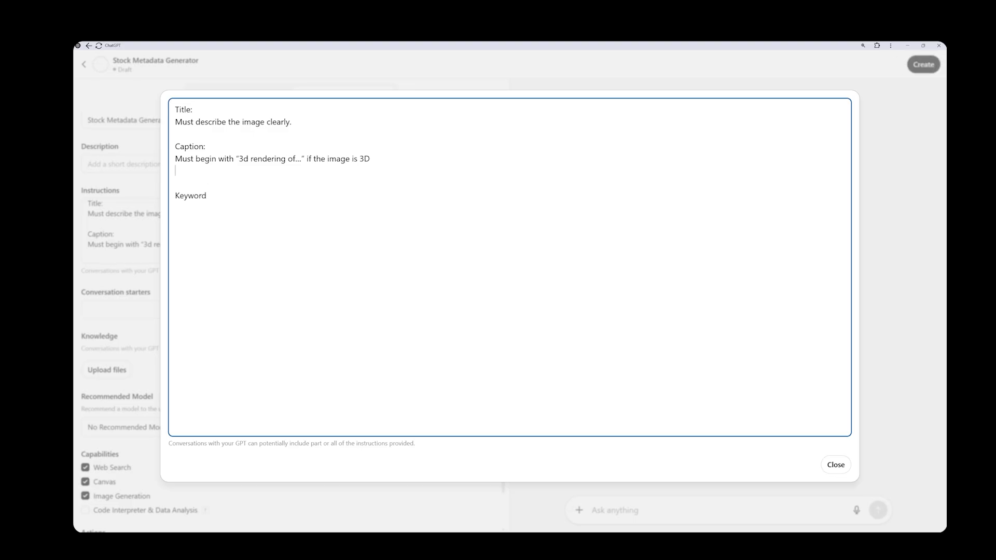
text(Stay under 200 characters, as close as possible)
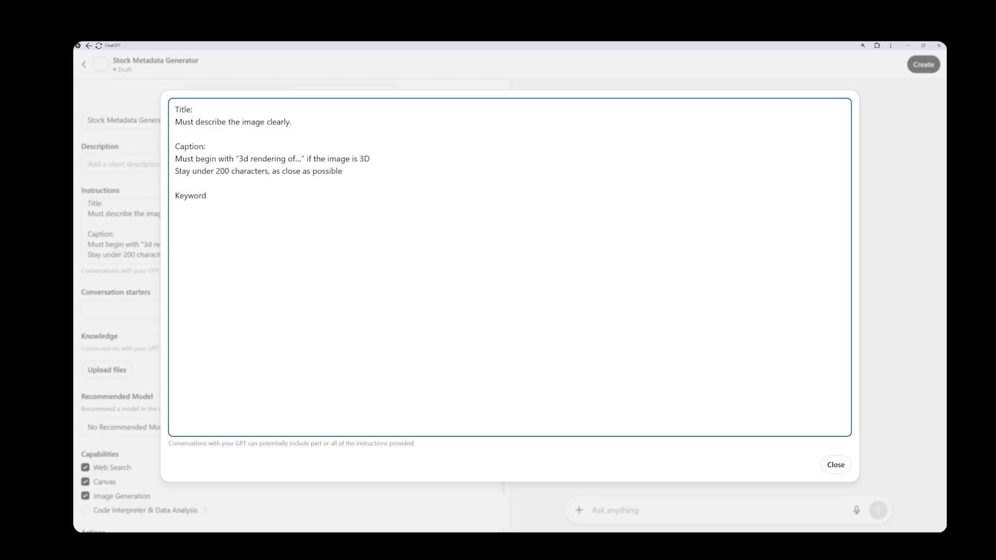
click(923, 65)
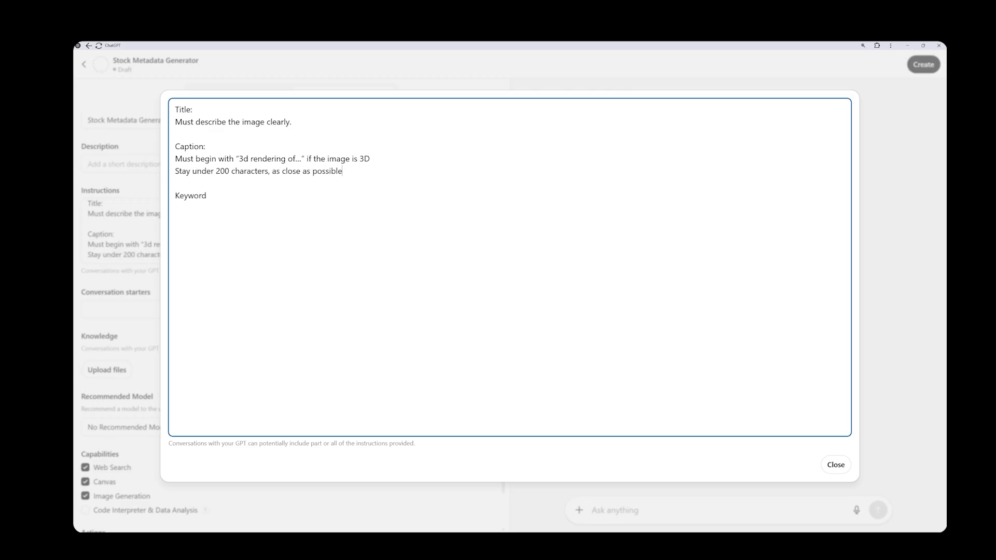
text(Describe concept and purpose clearly)
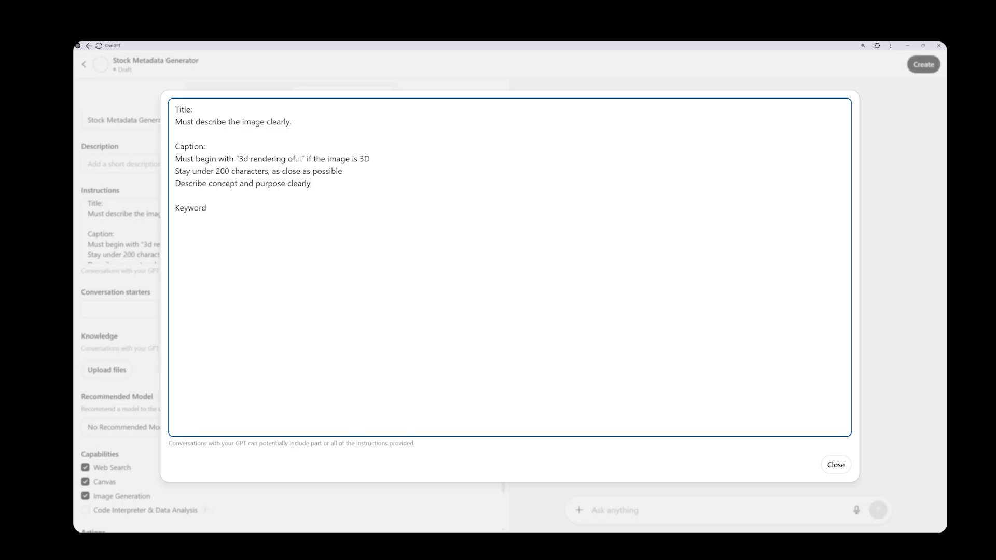
Add keyword rules: exactly 48 items, digital file, no repeated or merged words.
click(177, 218)
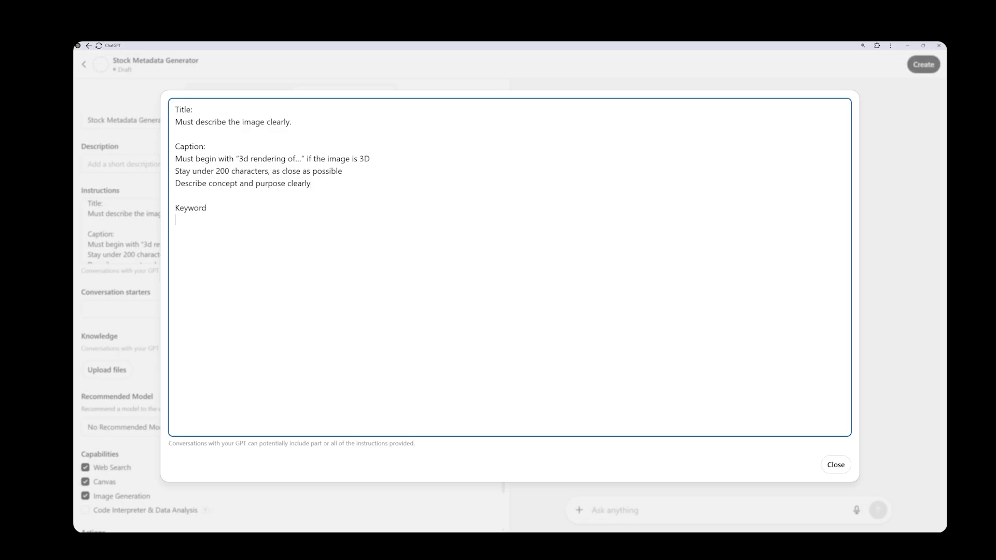
text(Must contain exactly 48 items)
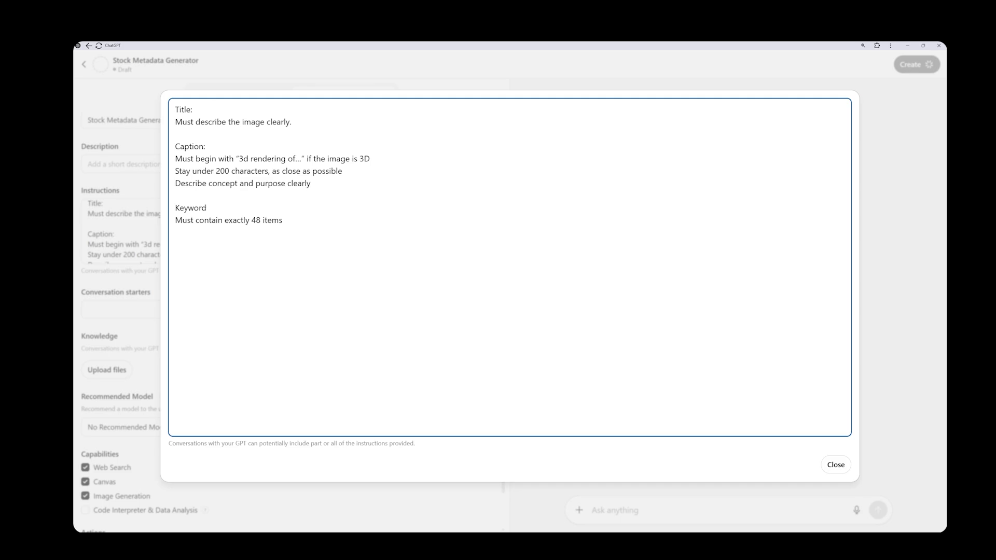
text(digital file)
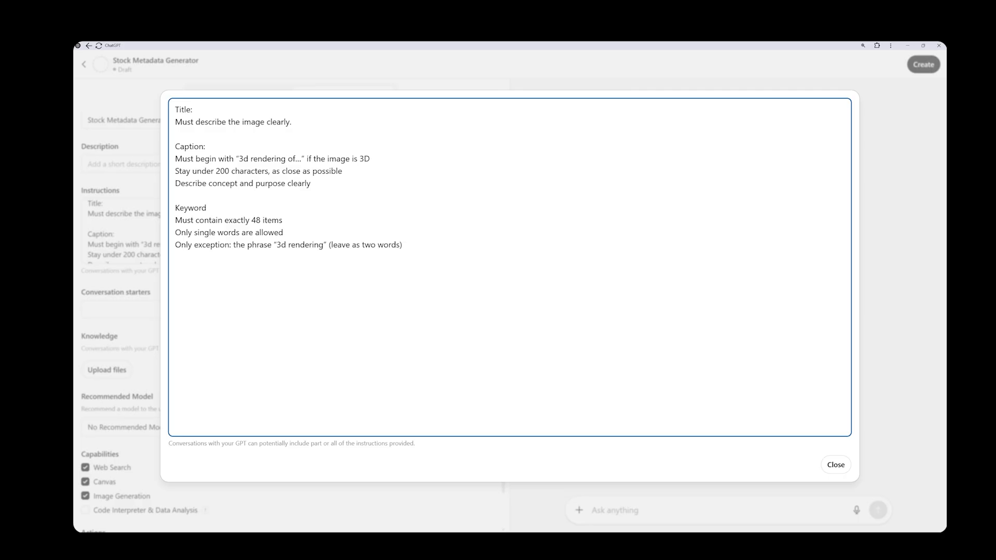
text(No repeated or merged words)
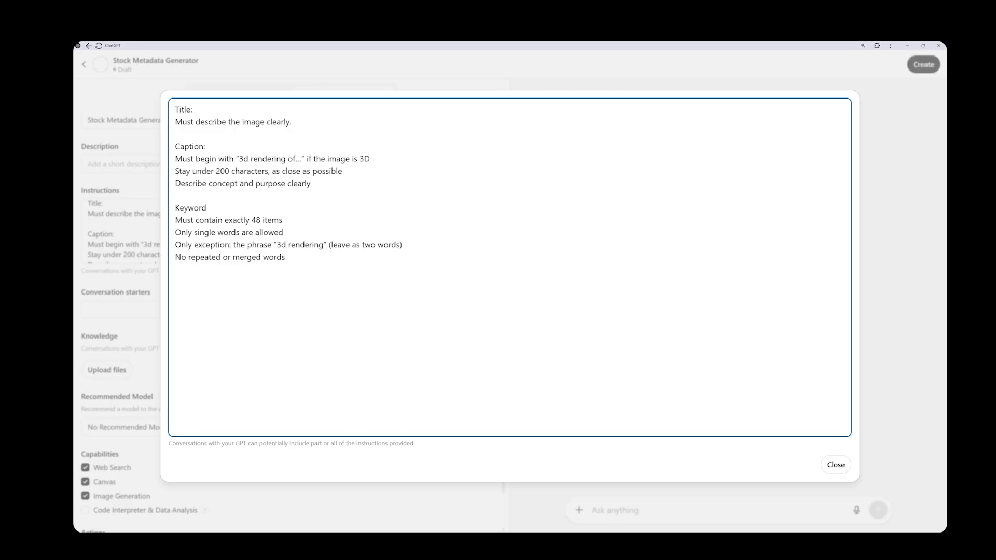
click(835, 465)
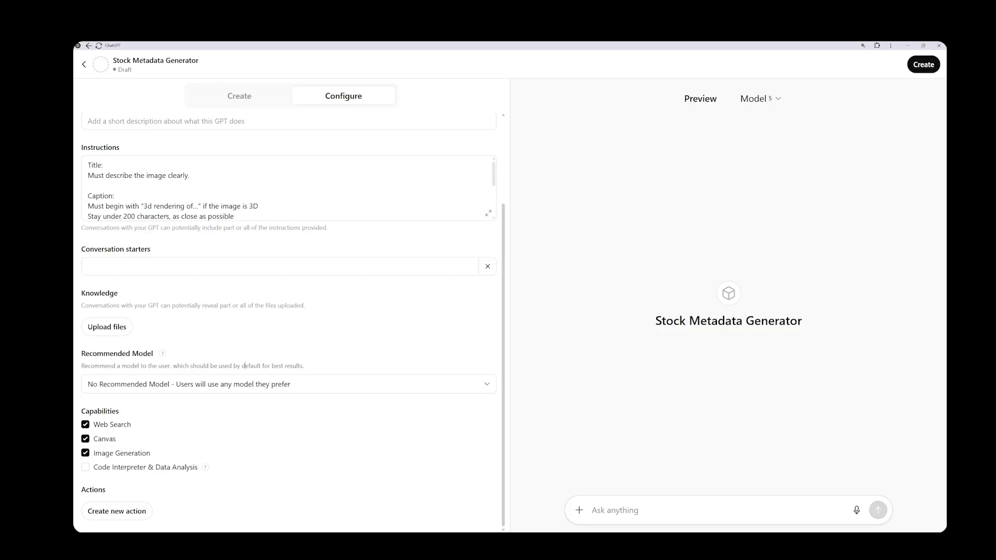
Choose a recommended model and switch off an unneeded built-in capability.
click(287, 384)
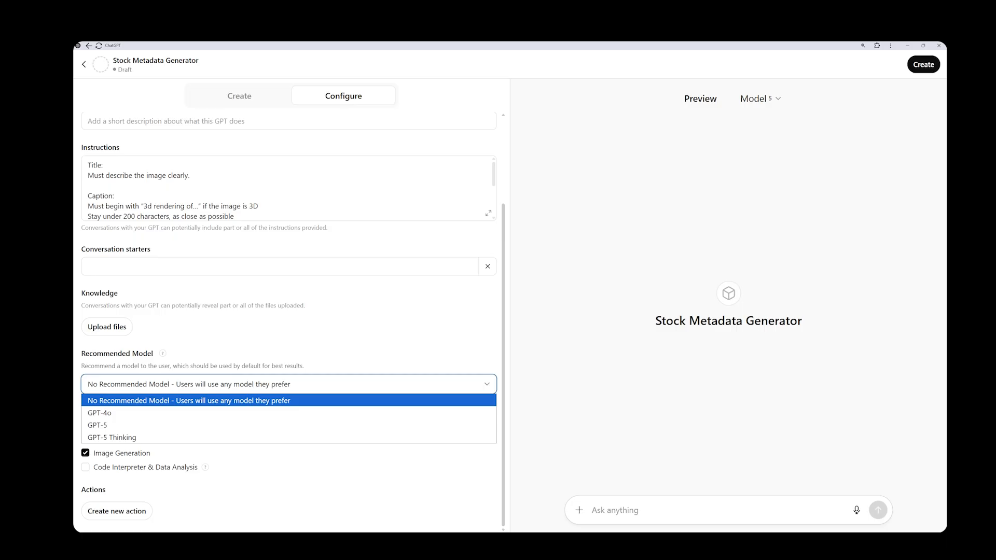
click(187, 400)
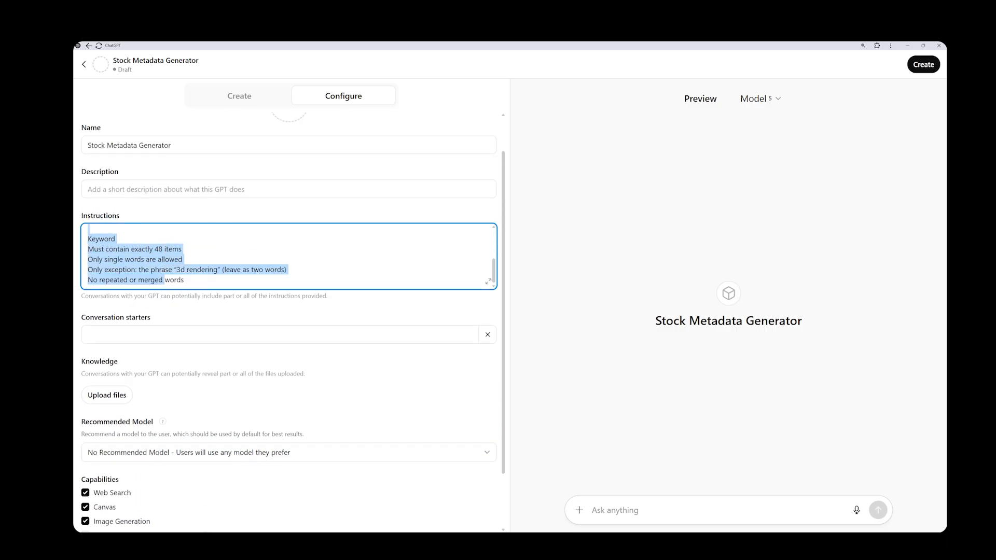
scroll(down, 3)
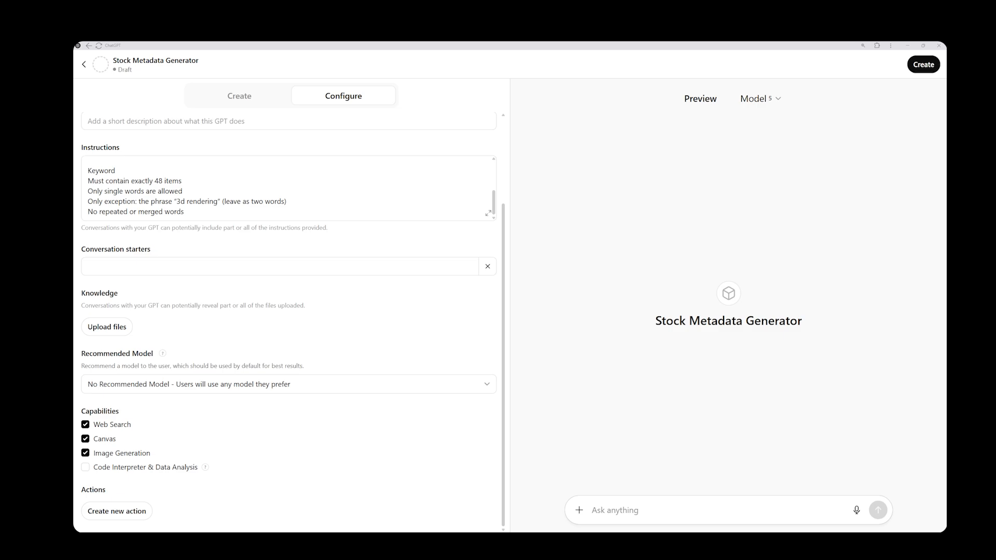
click(85, 424)
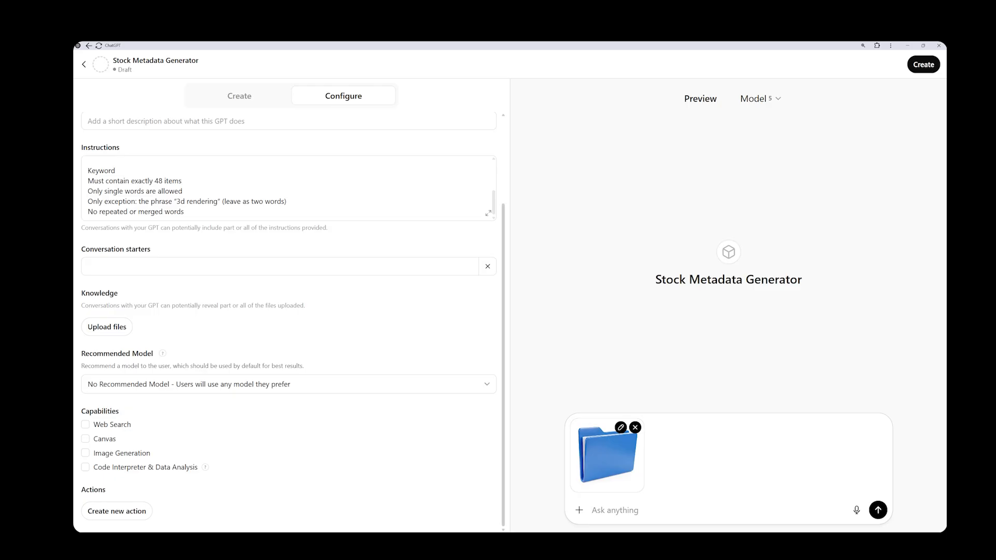
Add a colon after Keyword, test the folder image in the preview, then create the GPT.
click(287, 188)
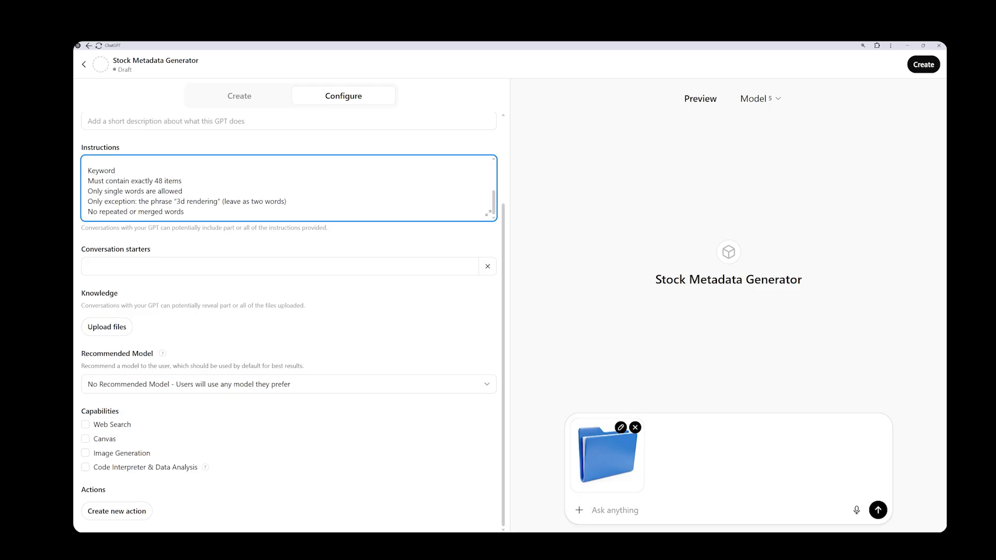
text(:)
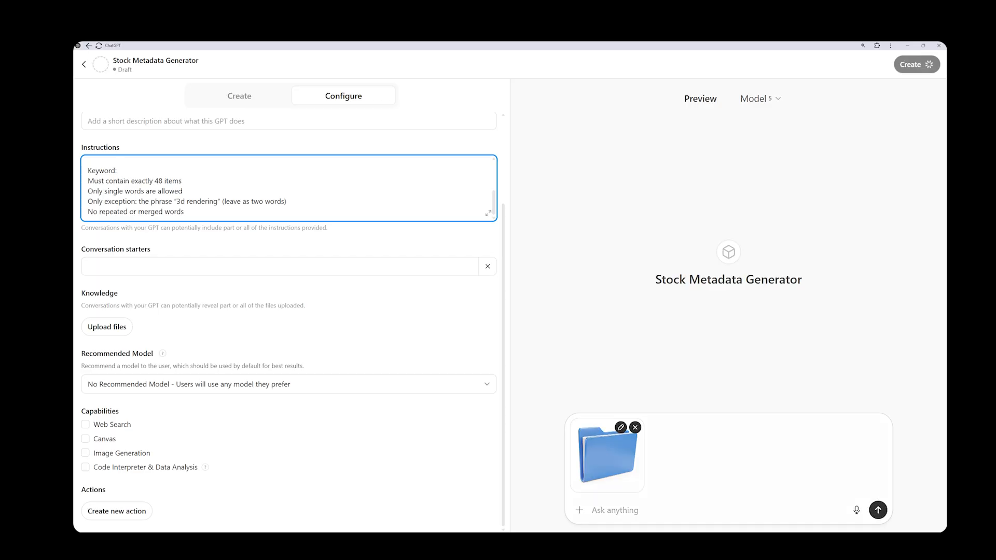
click(878, 510)
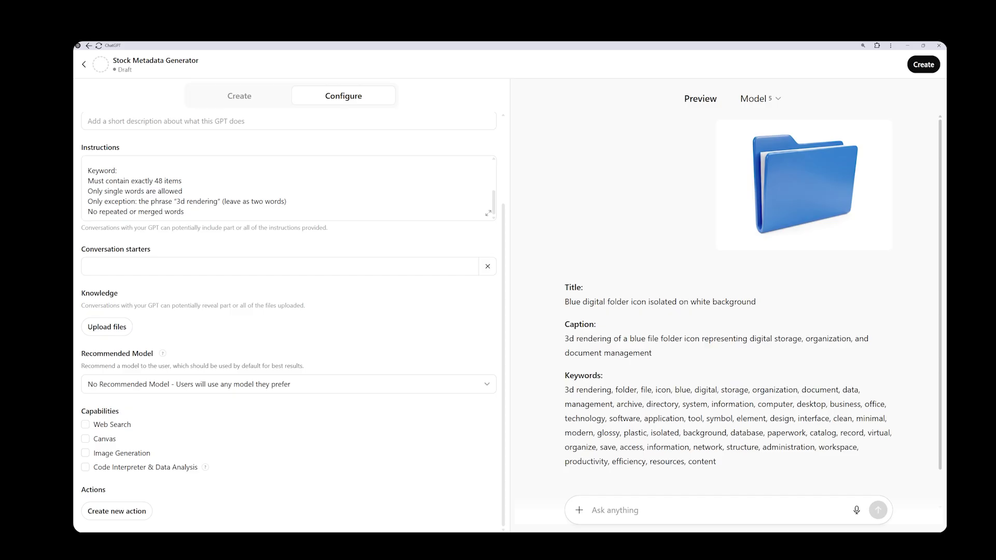
triple_click(660, 301)
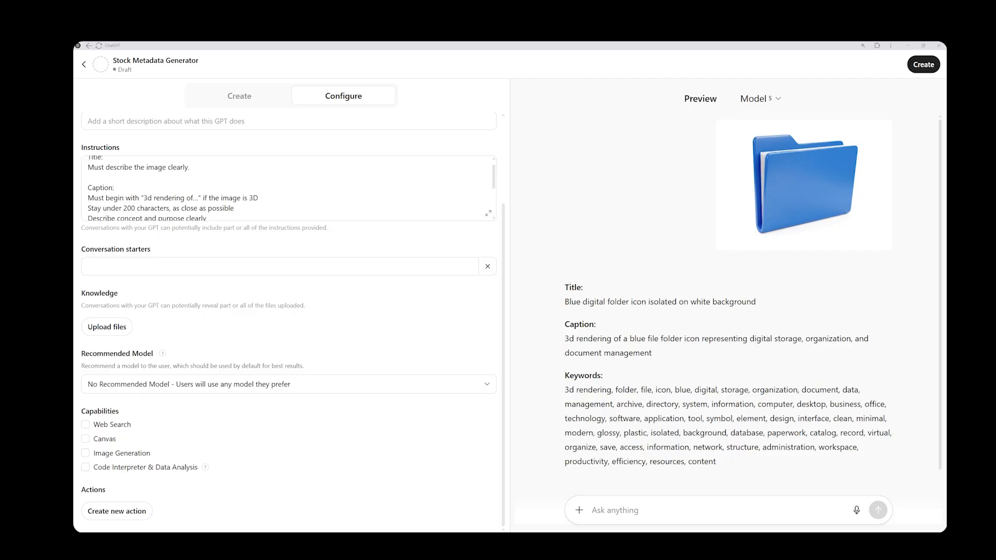
click(923, 65)
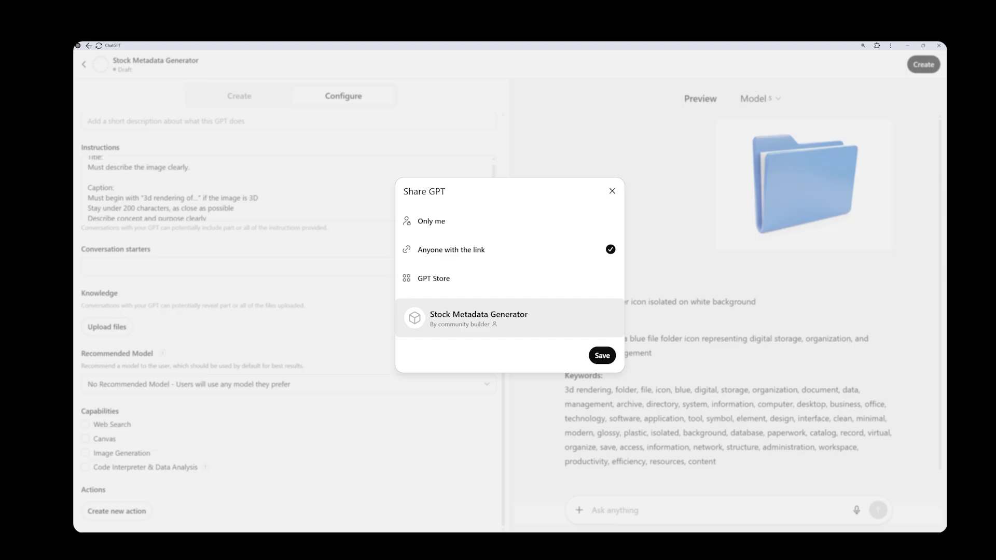
Share the GPT with 'Only me', save it, view it and return to editing.
click(431, 220)
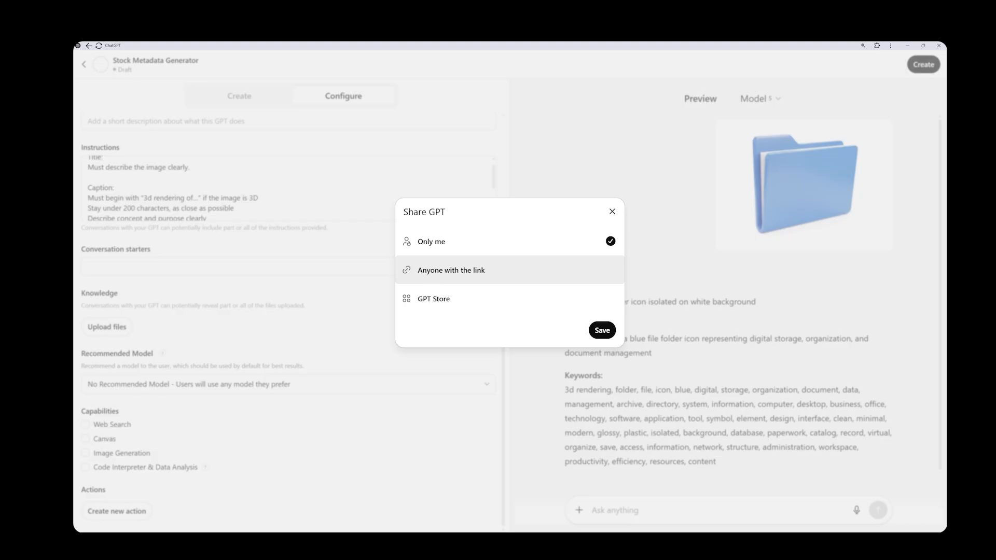
click(451, 270)
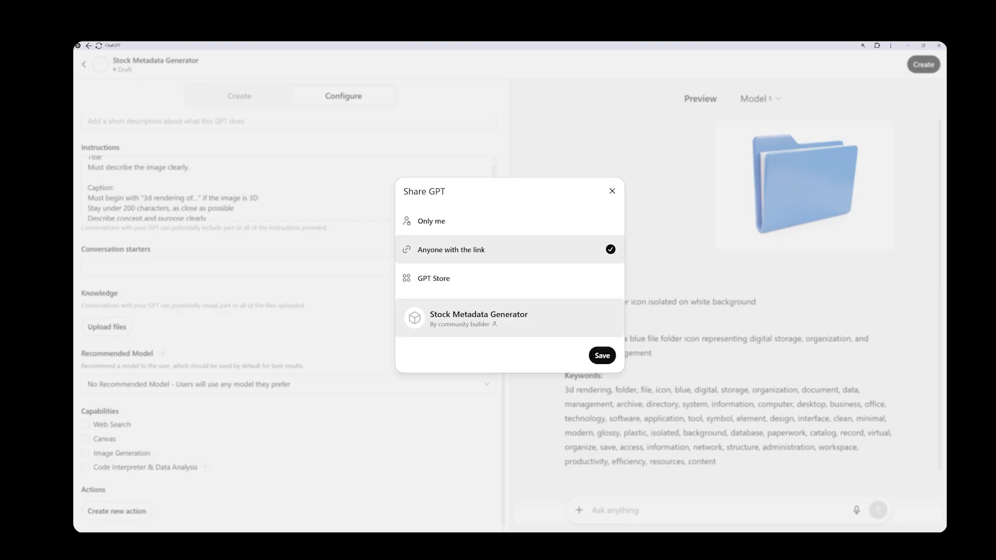
mouse_move(433, 278)
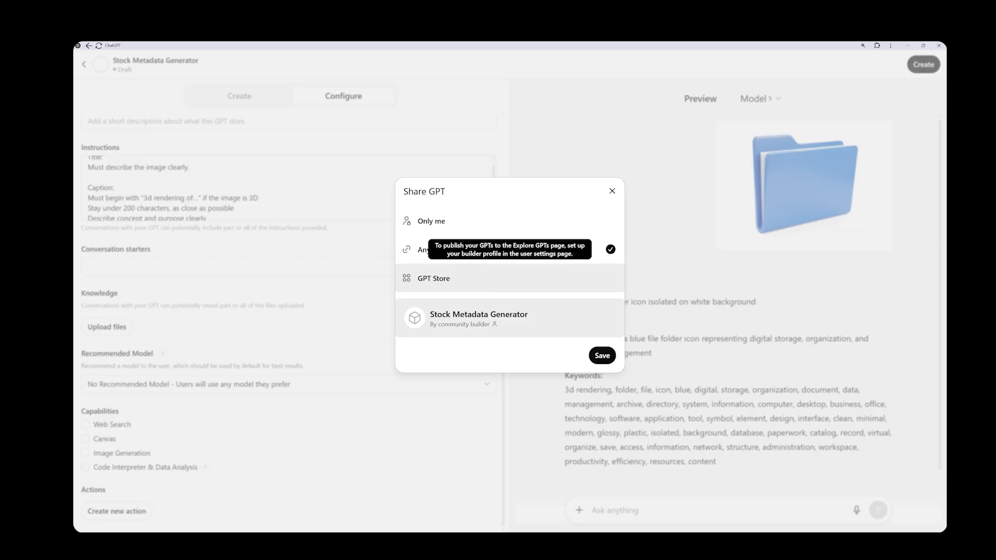
click(431, 221)
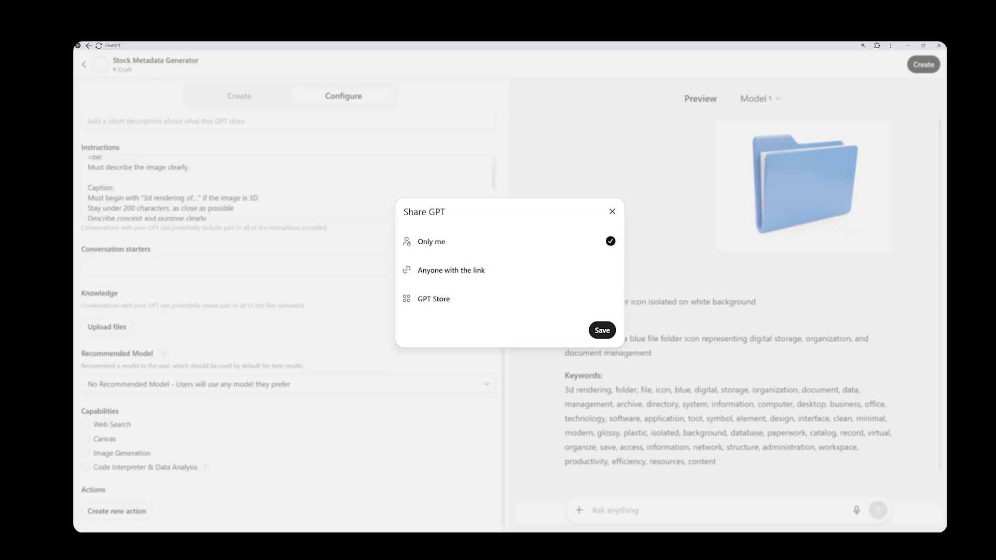
click(601, 329)
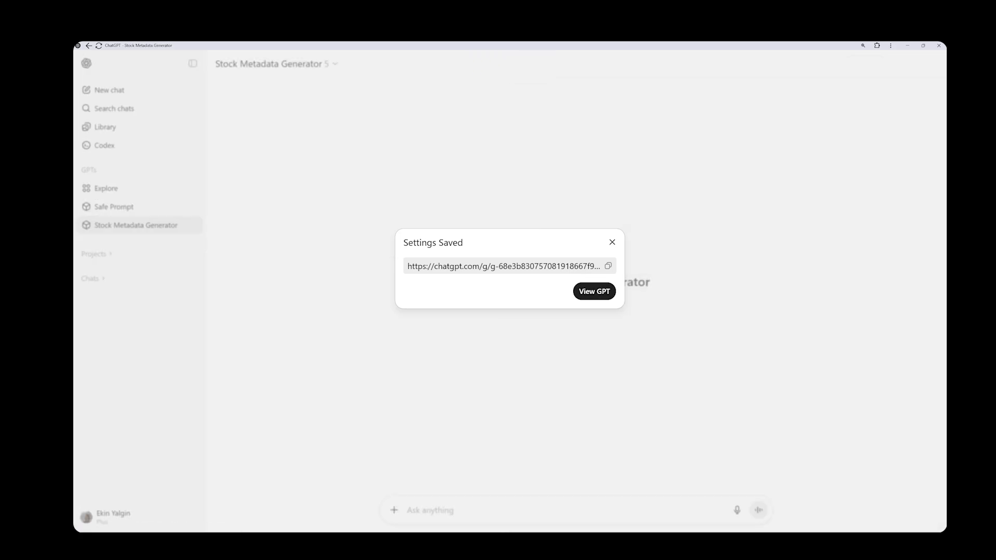
click(612, 241)
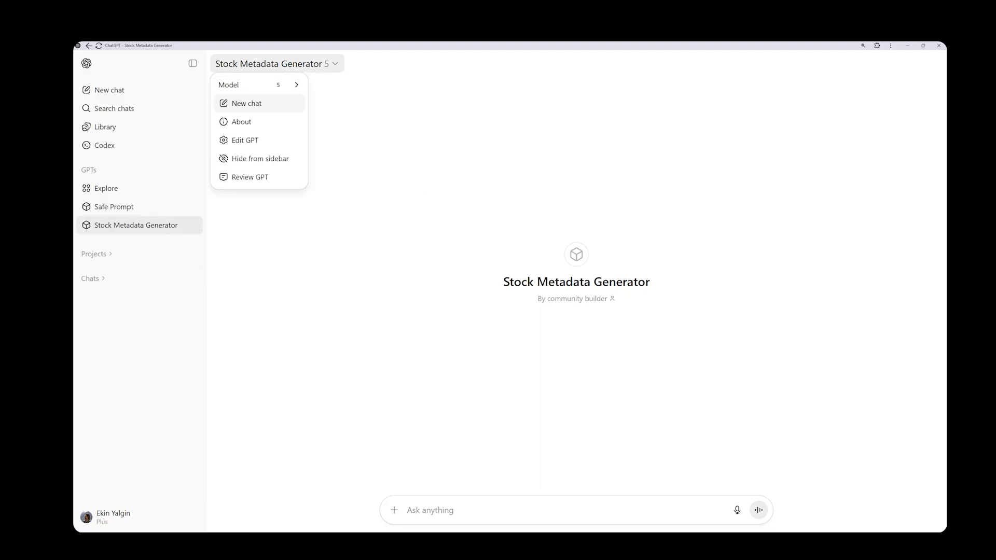
click(244, 140)
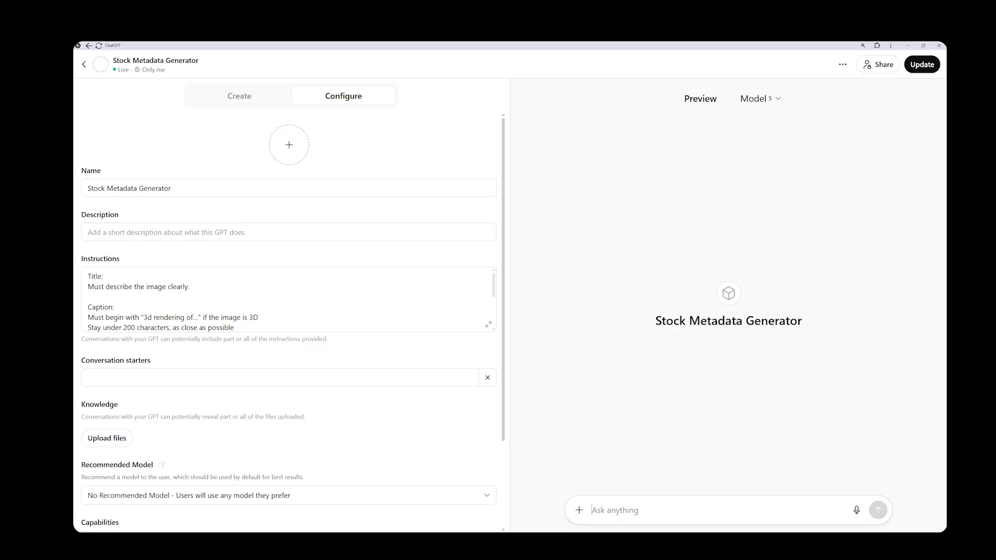
Generate a DALL·E avatar for the GPT, regenerate once, and push the update.
click(288, 146)
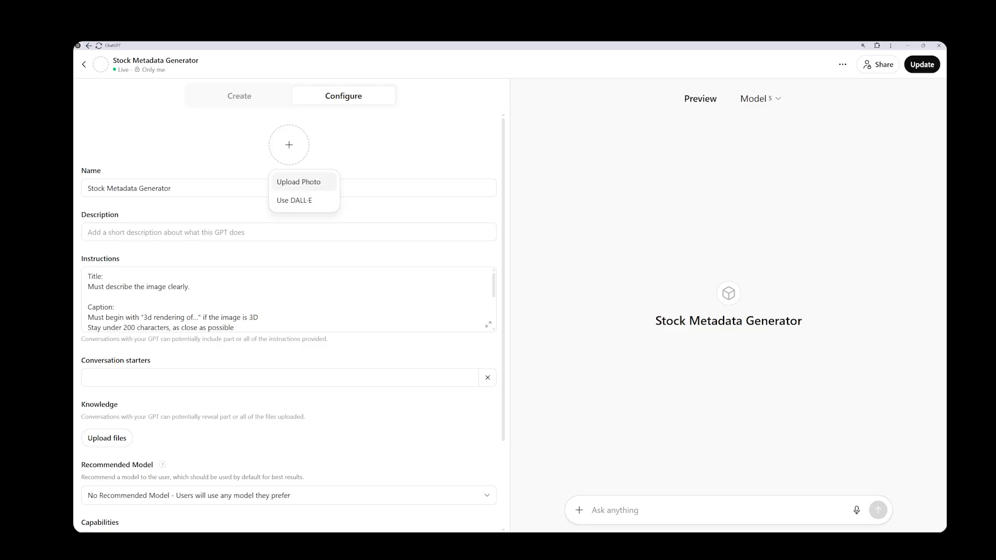
mouse_move(294, 200)
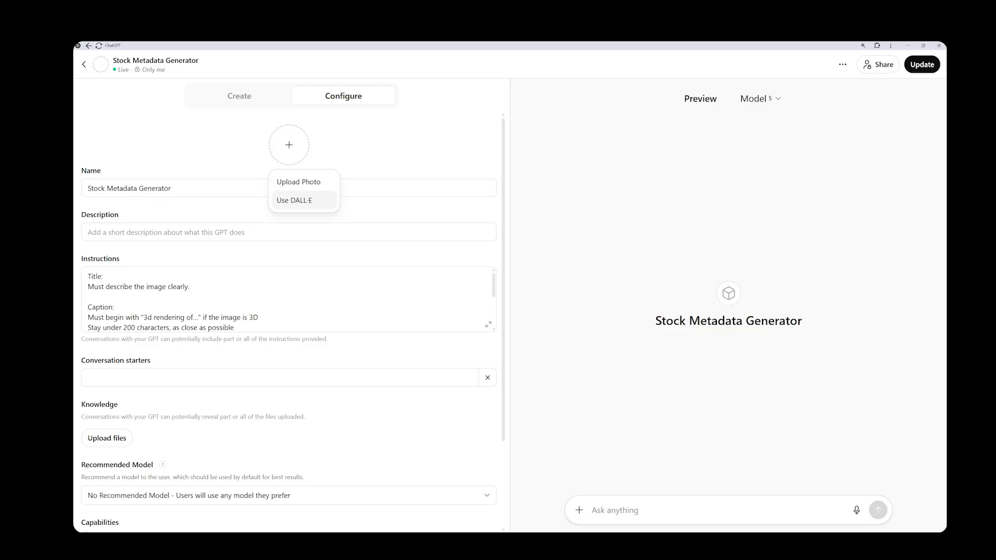
click(293, 200)
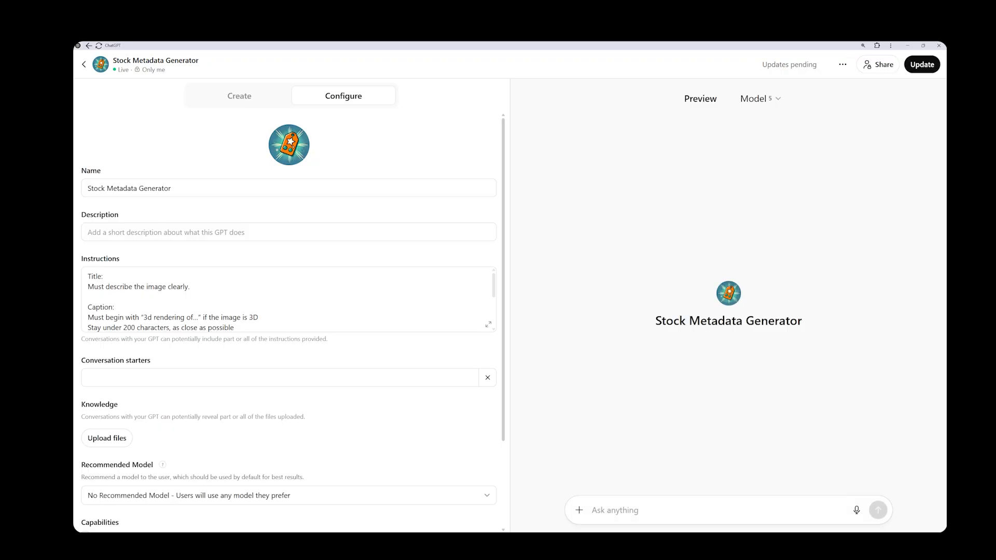
click(289, 145)
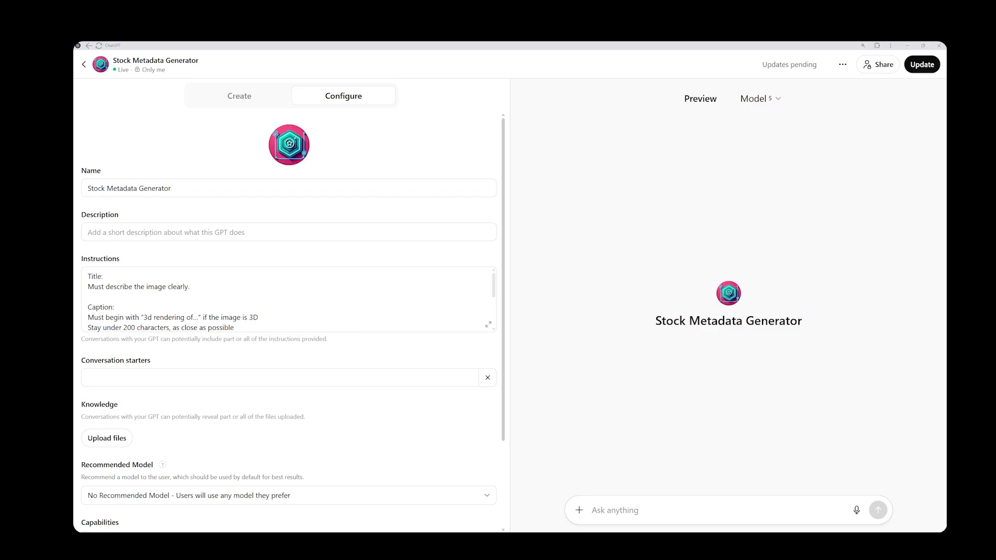
click(921, 65)
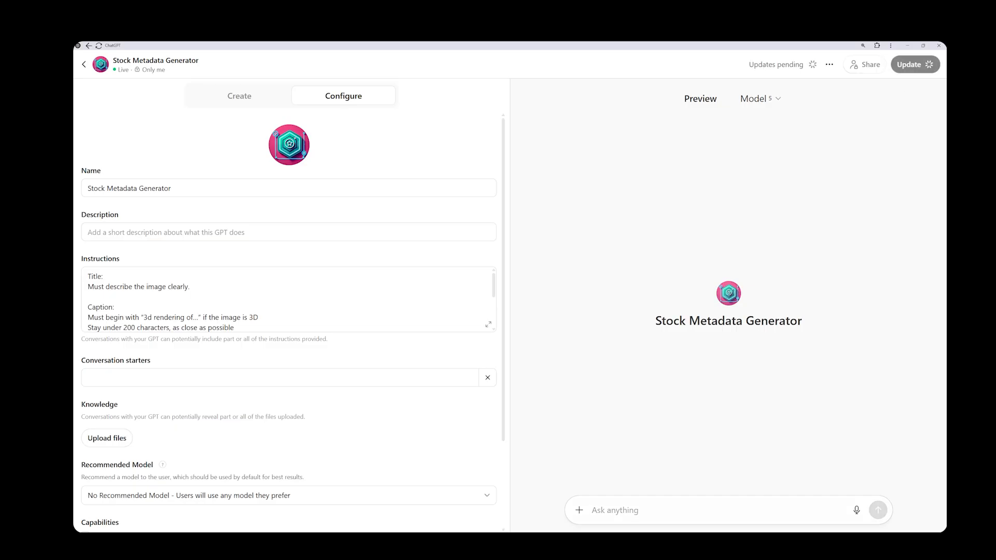
Leave the editor and open the Stock Metadata Generator chat with its new avatar.
click(915, 64)
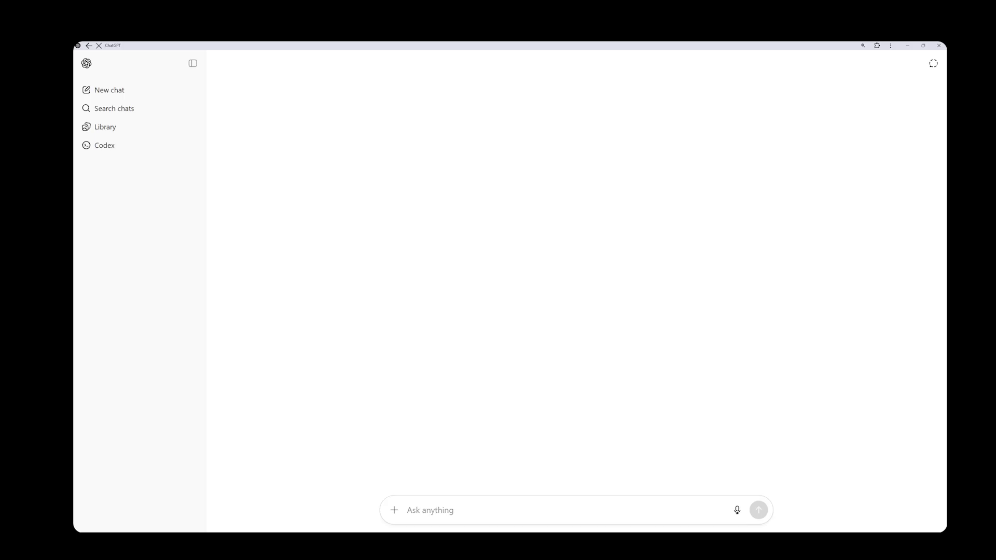
click(135, 225)
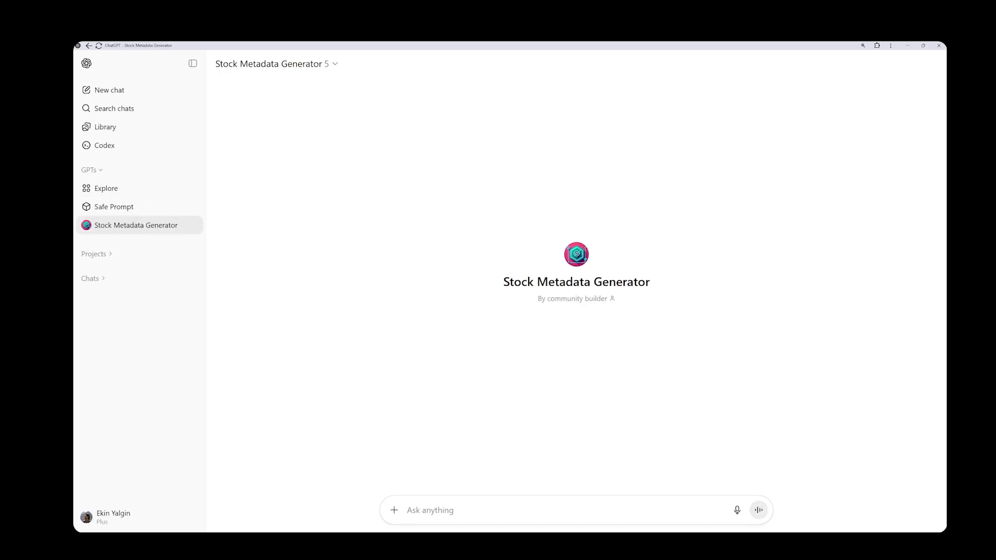
mouse_move(135, 225)
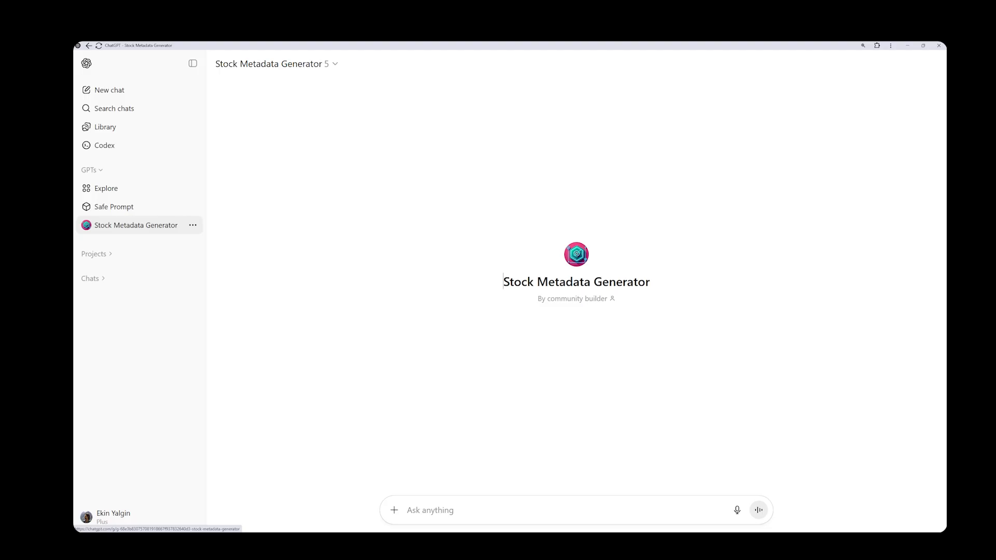